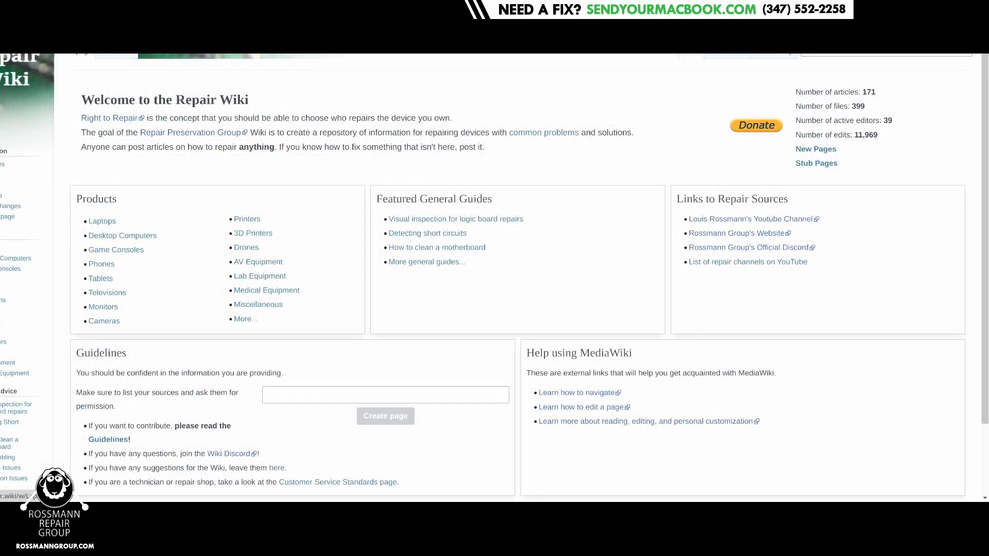
Go to the Laptops product page and scroll to the Apple MacBook section.
left_click(101, 220)
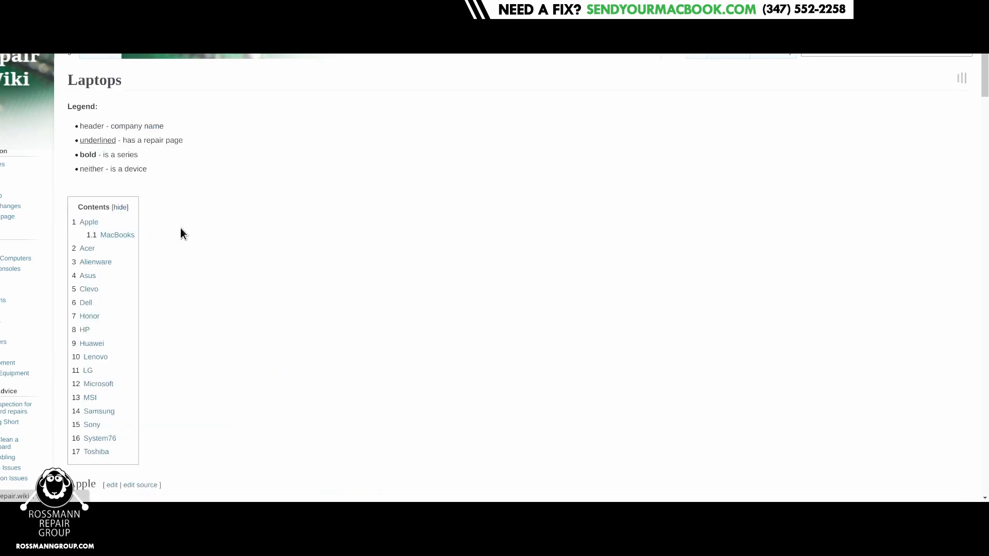
scroll("down", 3)
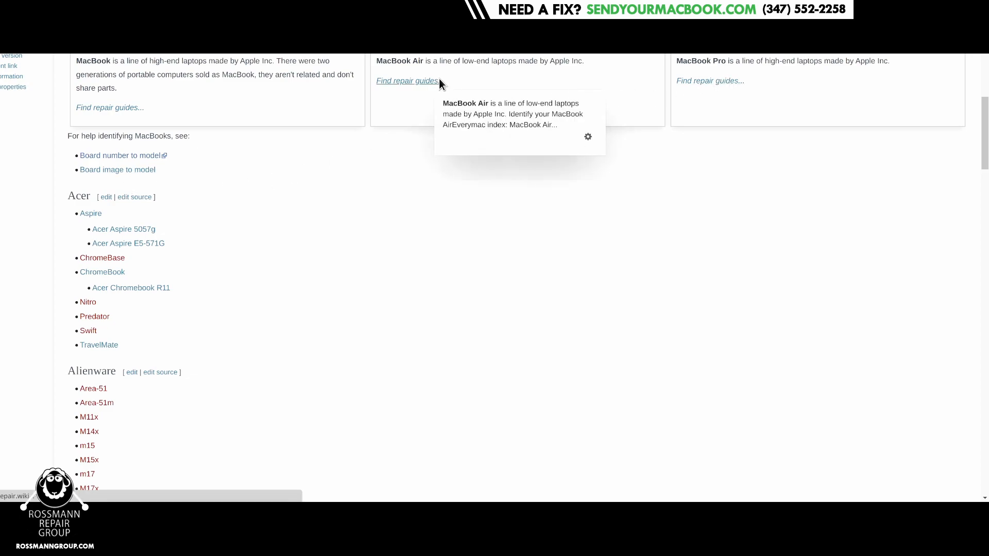
left_click(406, 80)
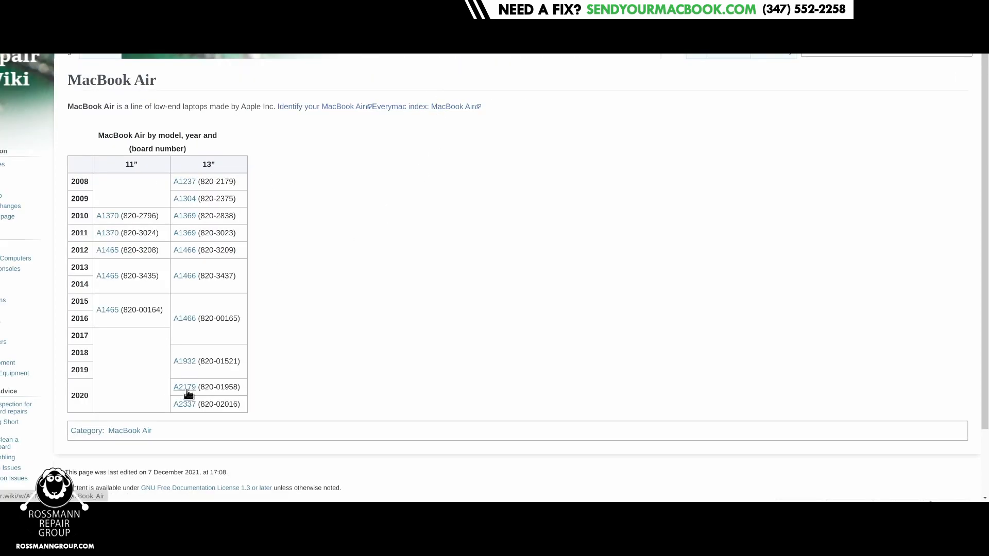
mouse_move(192, 407)
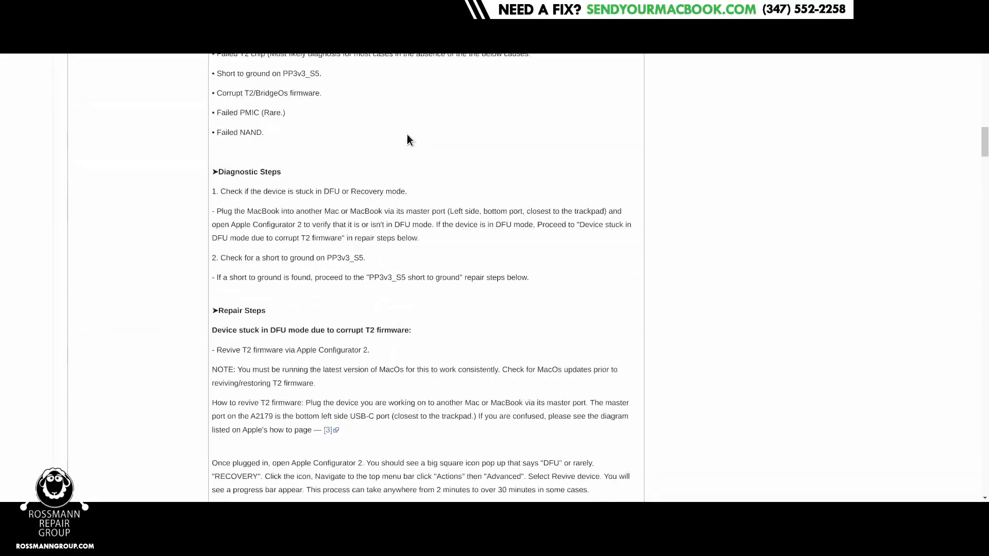
scroll("down", 3)
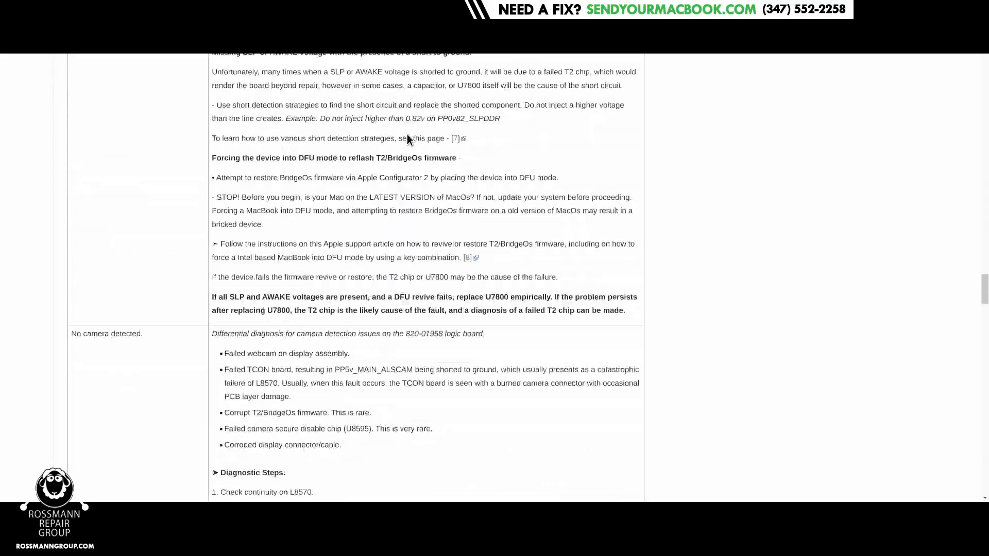
scroll("down", 3)
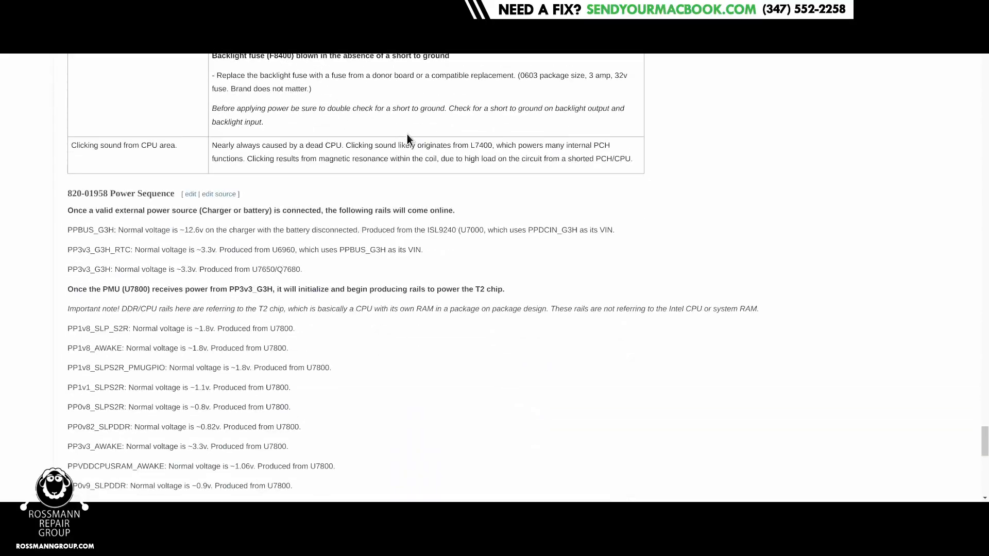
scroll("down", 3)
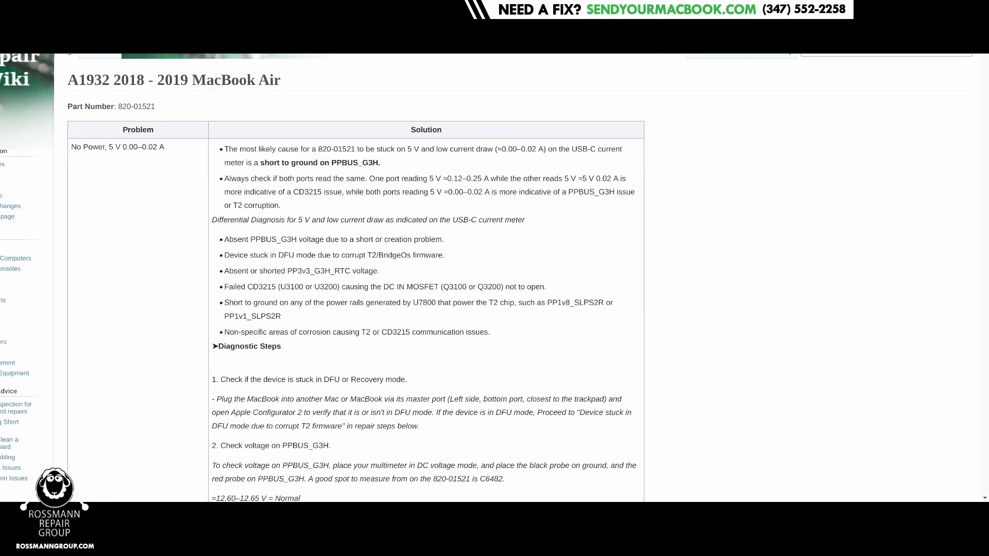
scroll("down", 3)
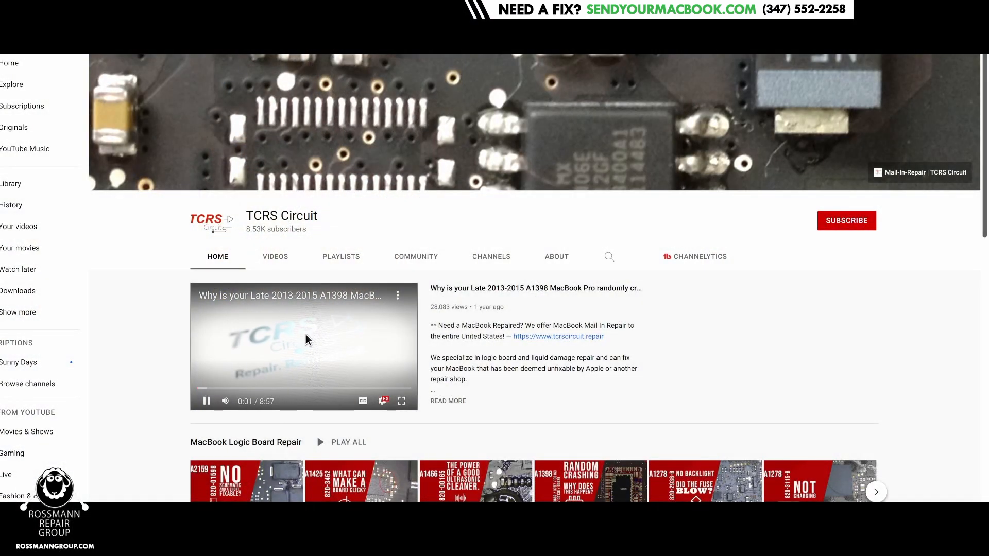
Pause the TCRS Circuit channel's featured video and scroll through the channel page.
left_click(205, 401)
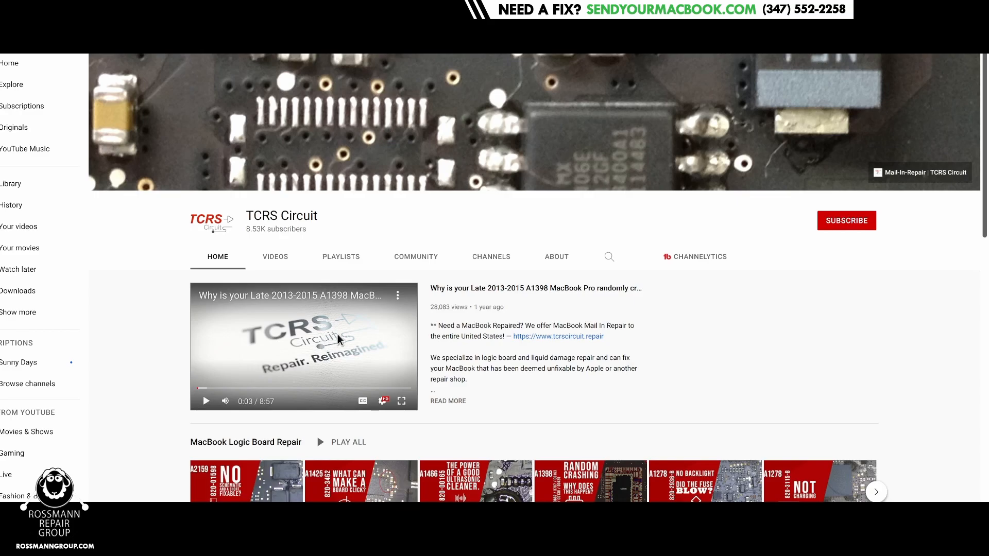
scroll("down", 3)
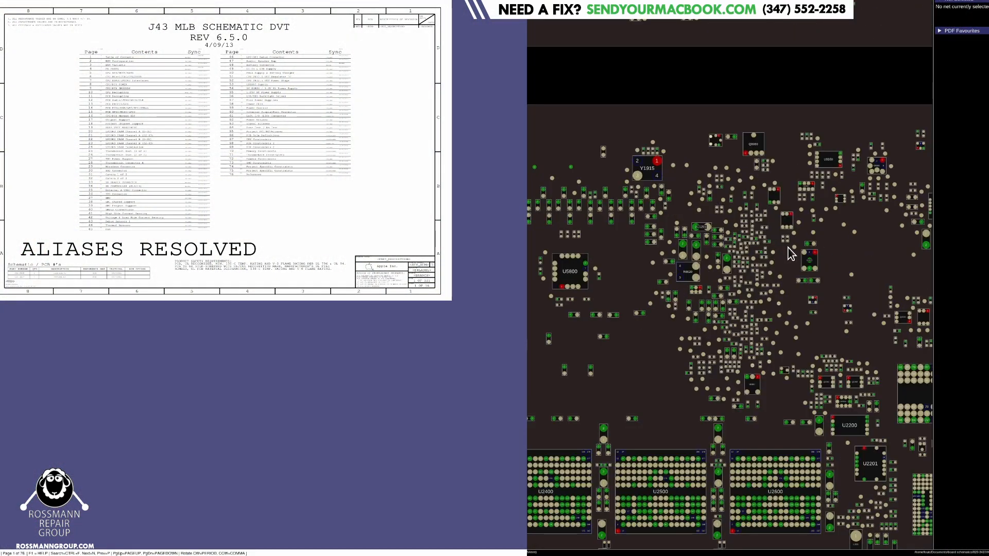
mouse_move(805, 255)
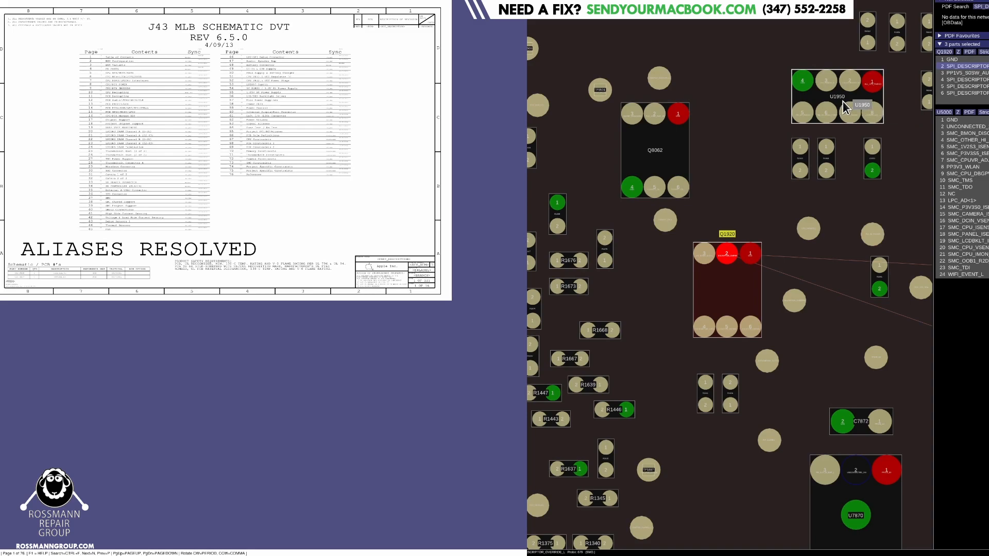
Jump the schematic pane to page 17, PCH ME Disable Strap, with Q1920 highlighted.
left_click(750, 254)
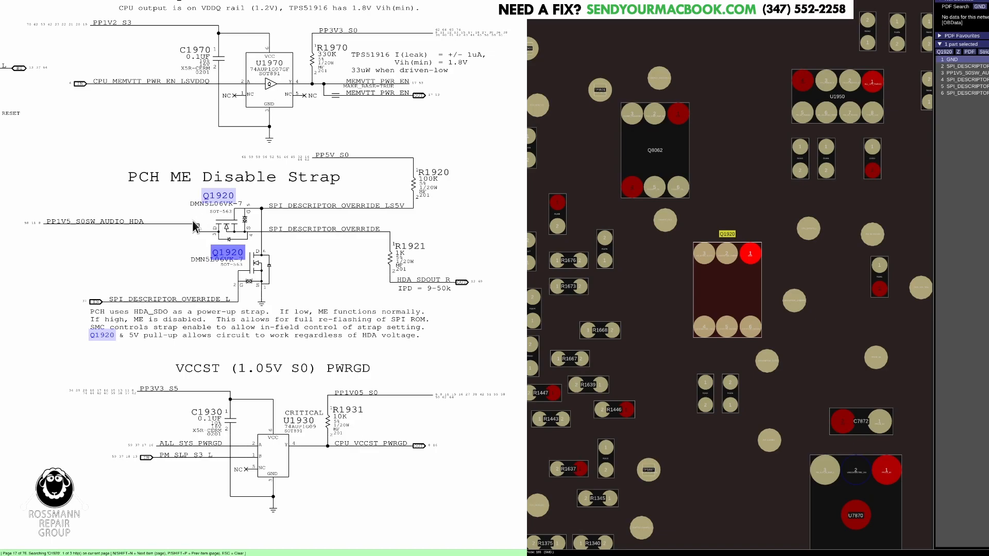
mouse_move(222, 192)
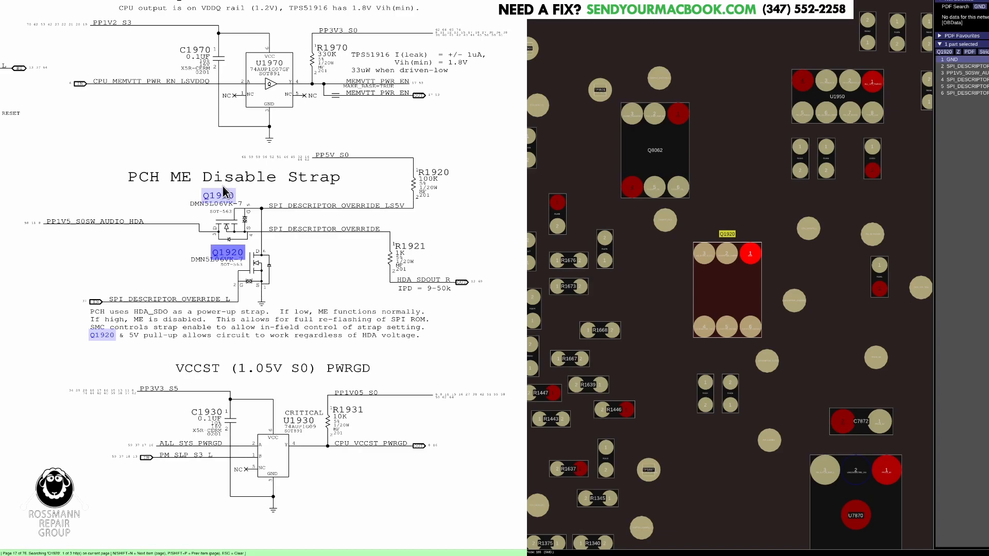
mouse_move(279, 194)
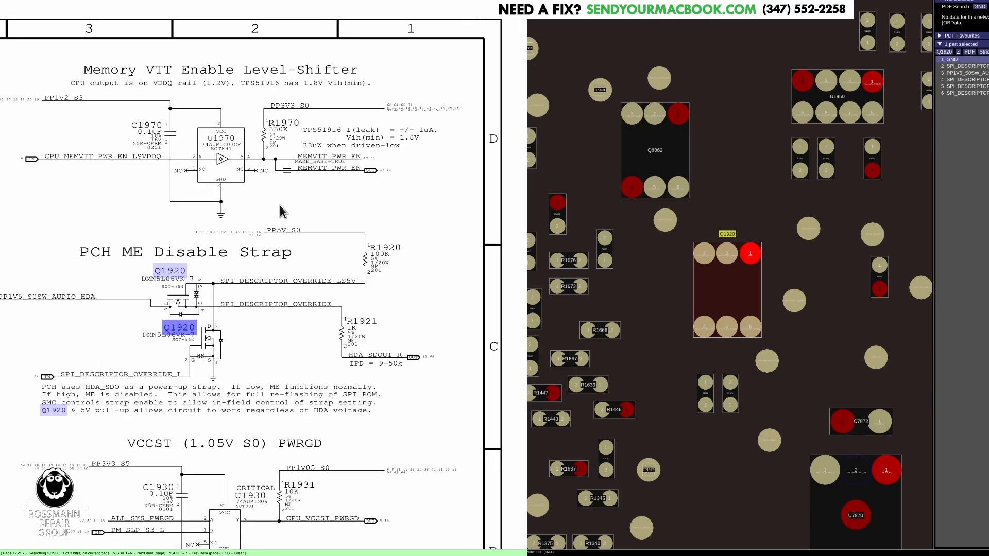
mouse_move(275, 346)
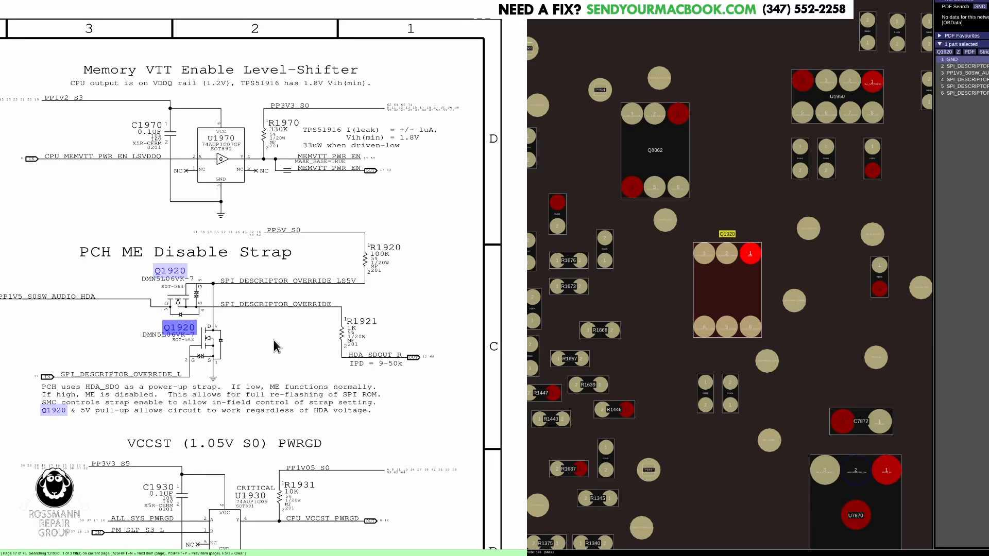
mouse_move(149, 418)
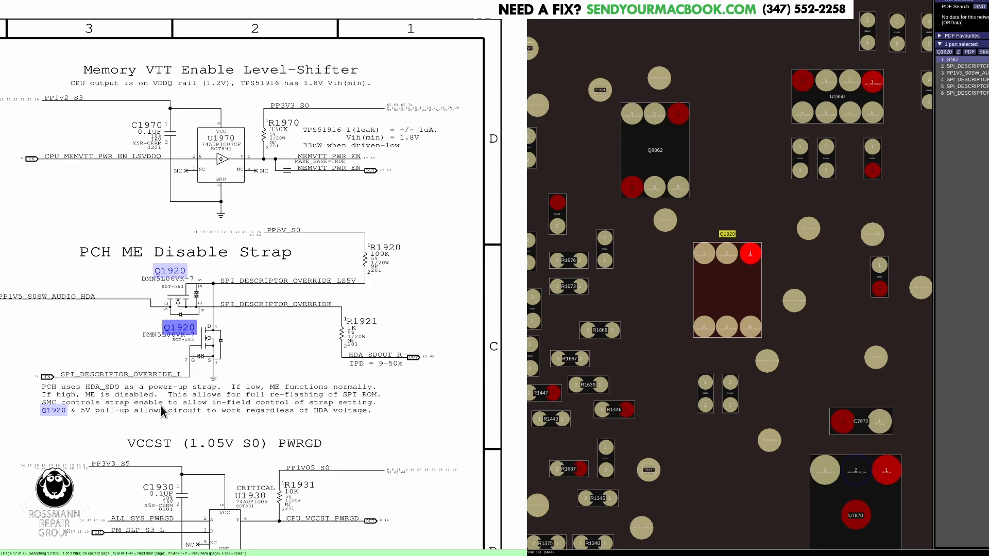
mouse_move(167, 422)
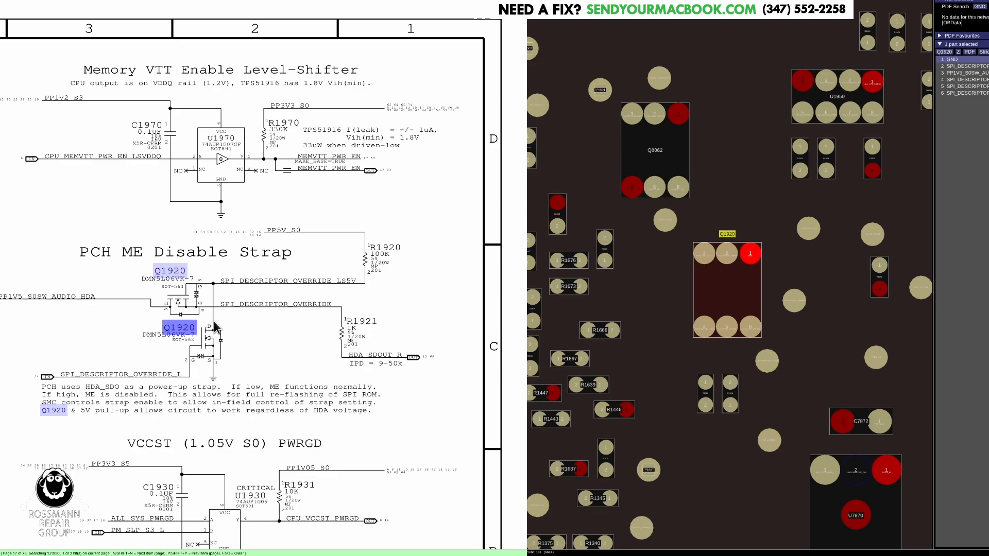
mouse_move(236, 333)
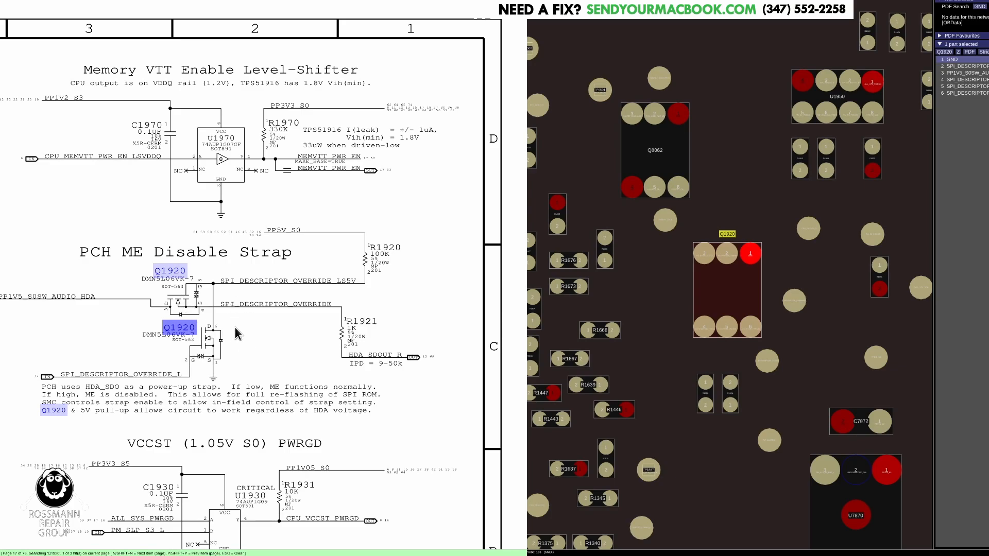
mouse_move(231, 338)
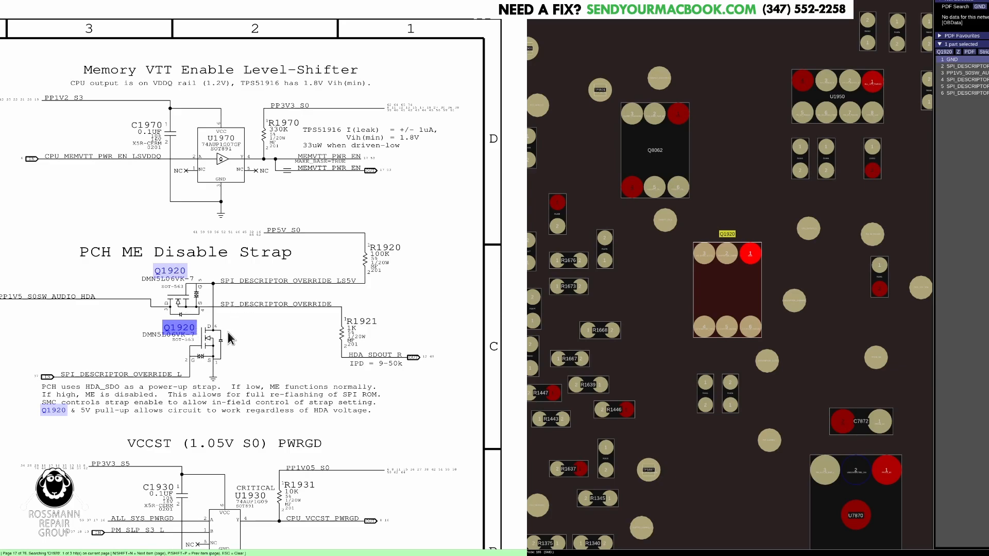